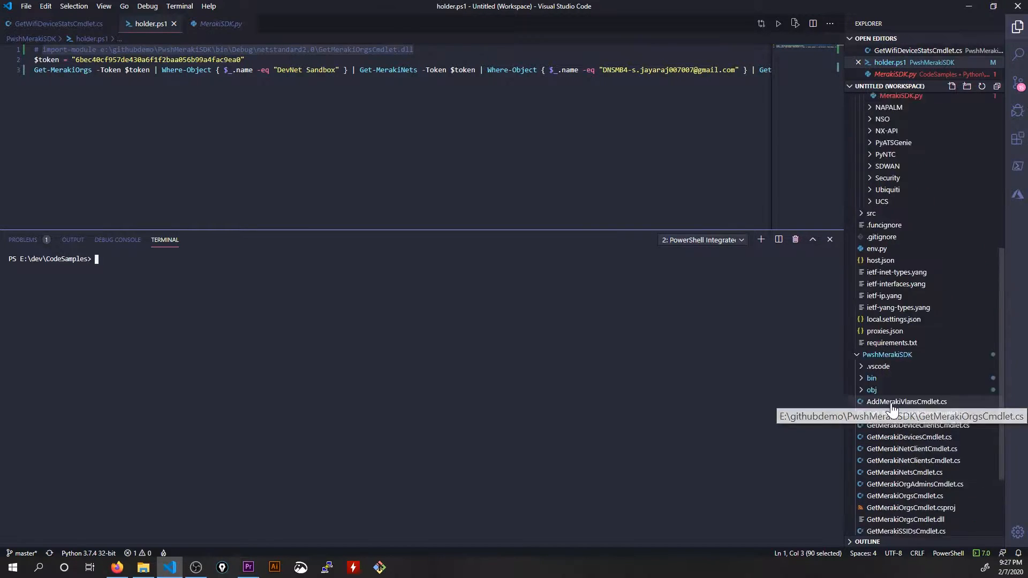
Step: View the MerakiSDK.py Python SDK example in the editor
click(219, 23)
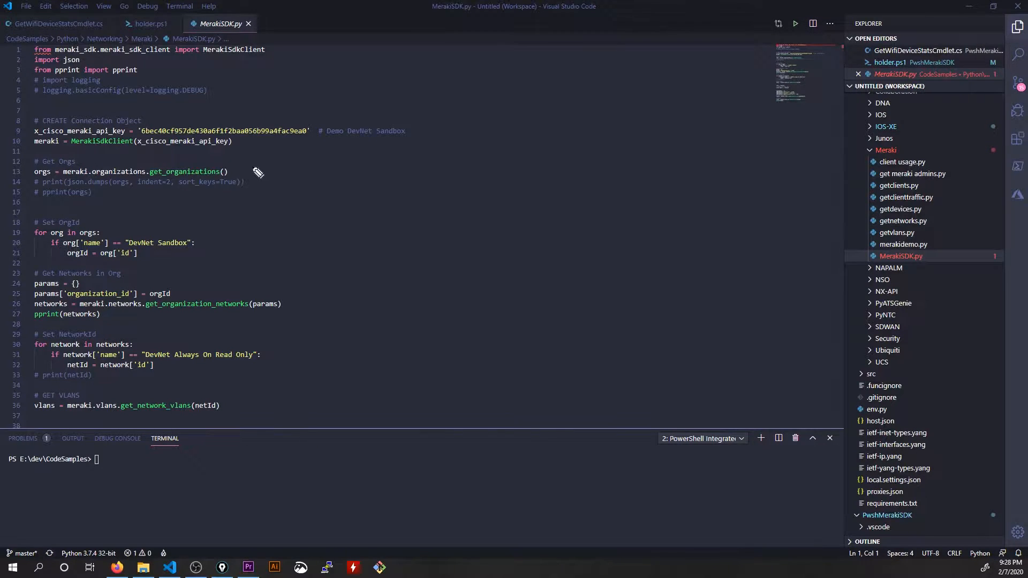
mouse_move(266, 169)
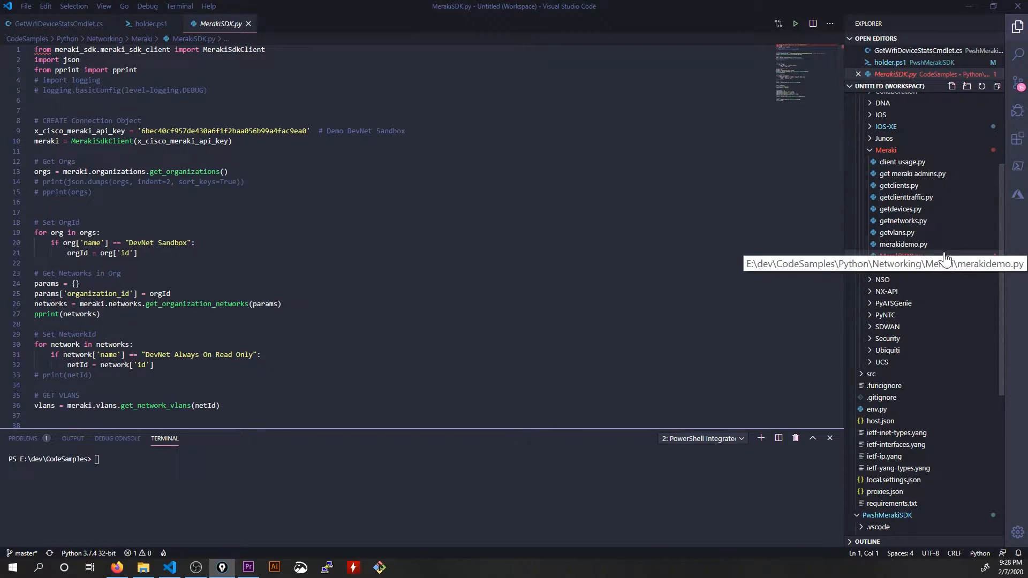
Step: Compare getnetworks.py with MerakiSDK.py, then view GetMerakiOrgAdminsCmdlet.cs from the PwshMerakiSDK project
click(903, 220)
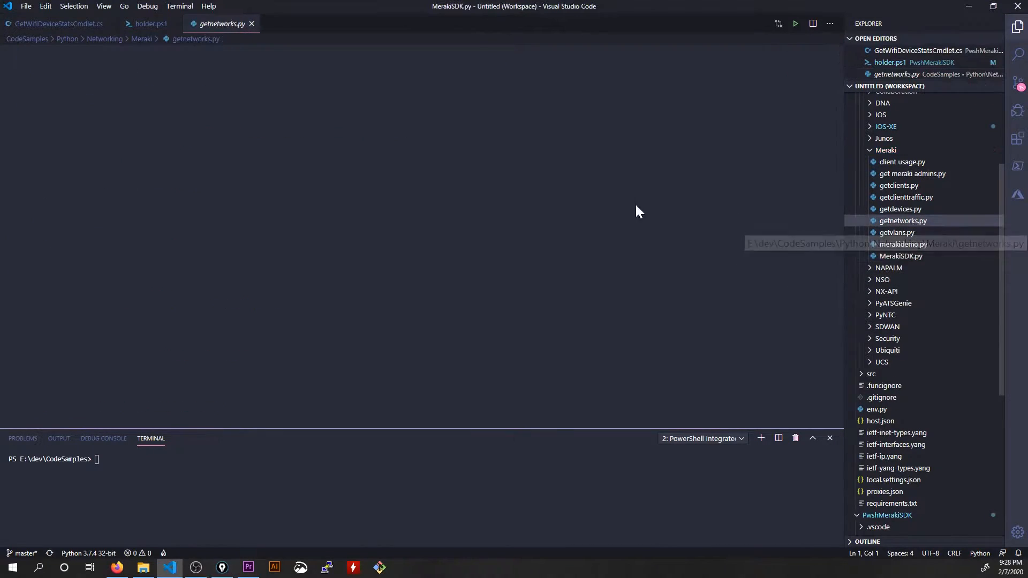
click(902, 221)
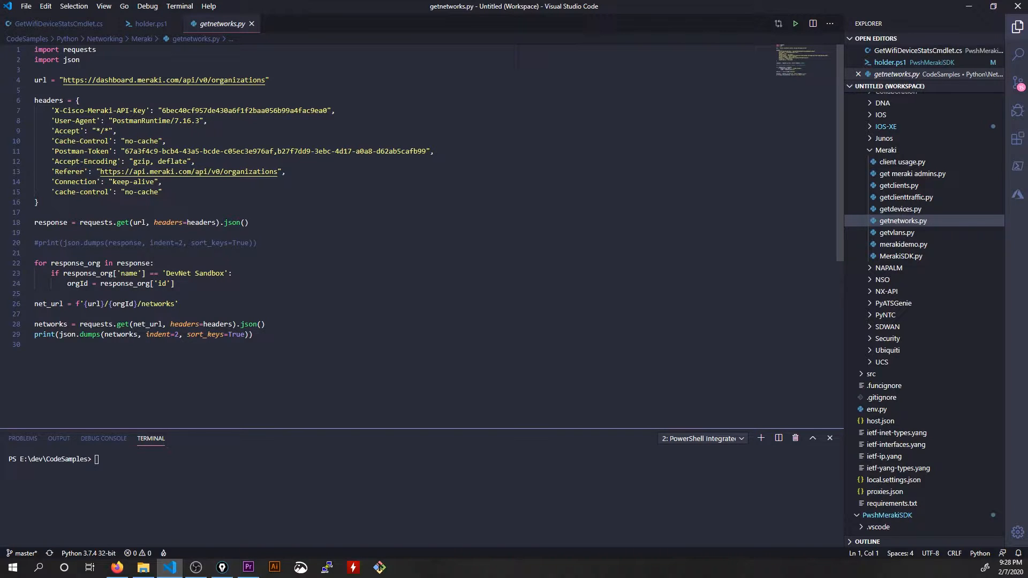
click(900, 256)
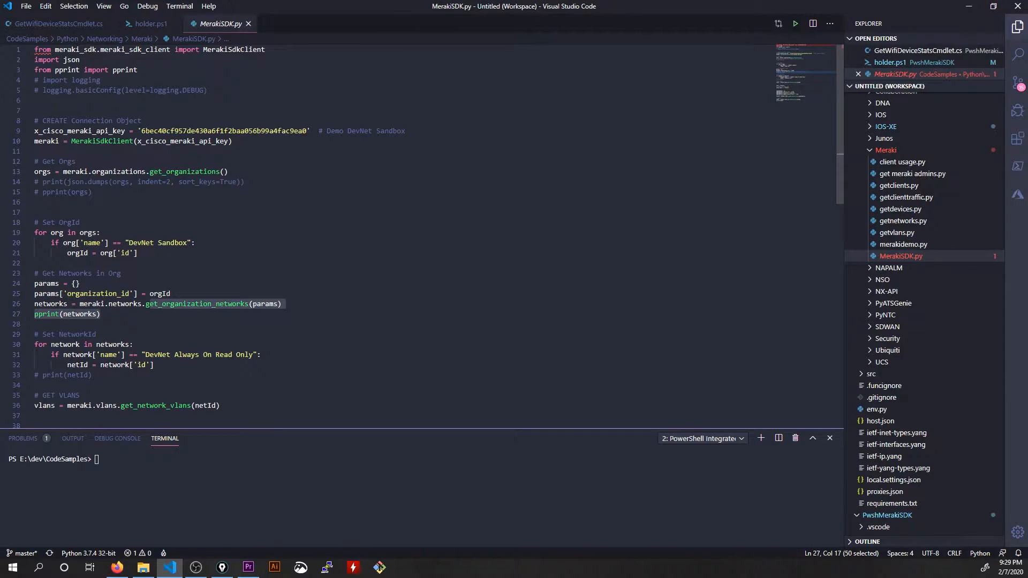
click(282, 302)
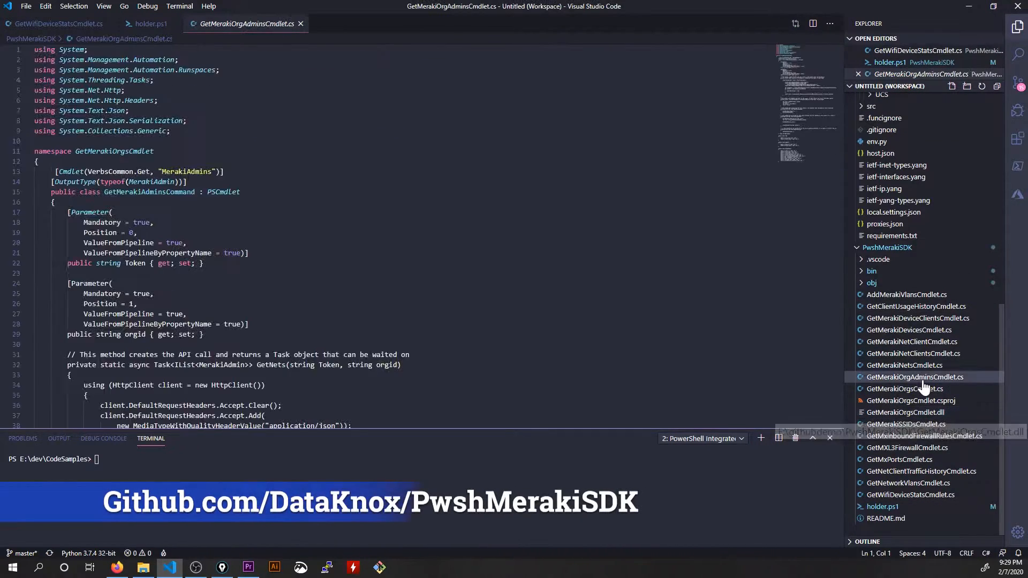
scroll(down, 3)
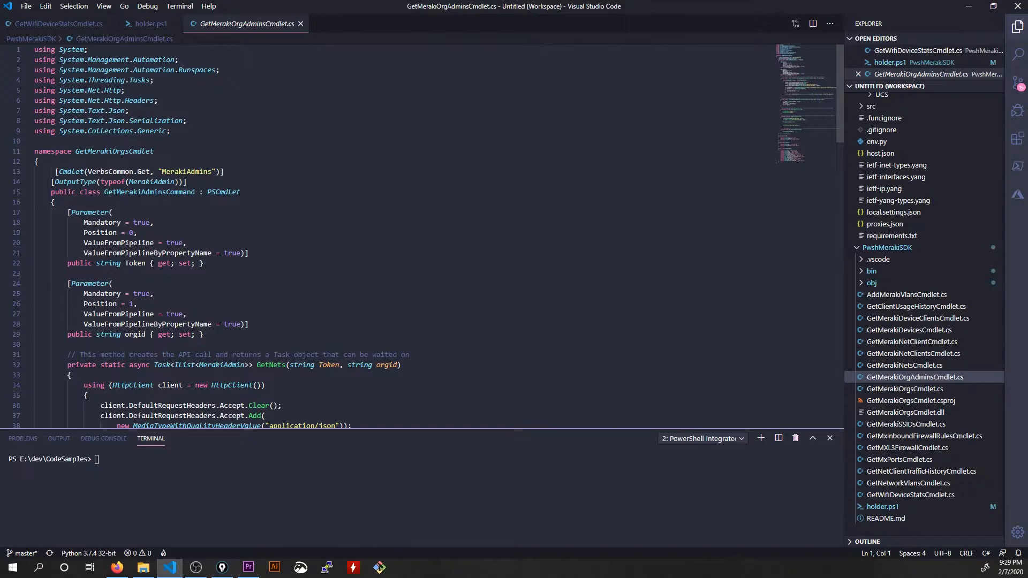
Step: Switch to holder.ps1 with its commented import-module line and $token assignment
click(150, 23)
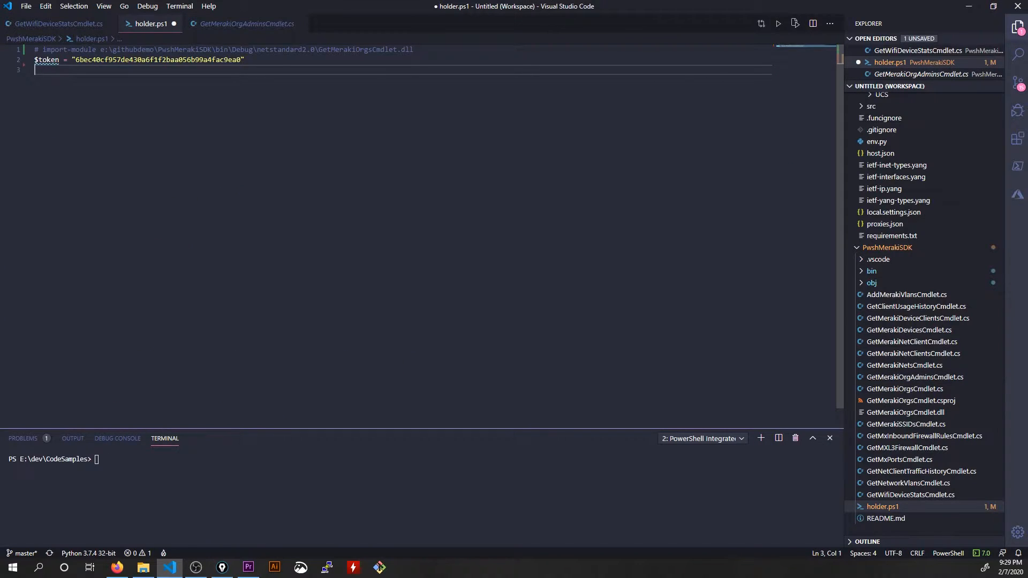
mouse_move(392, 129)
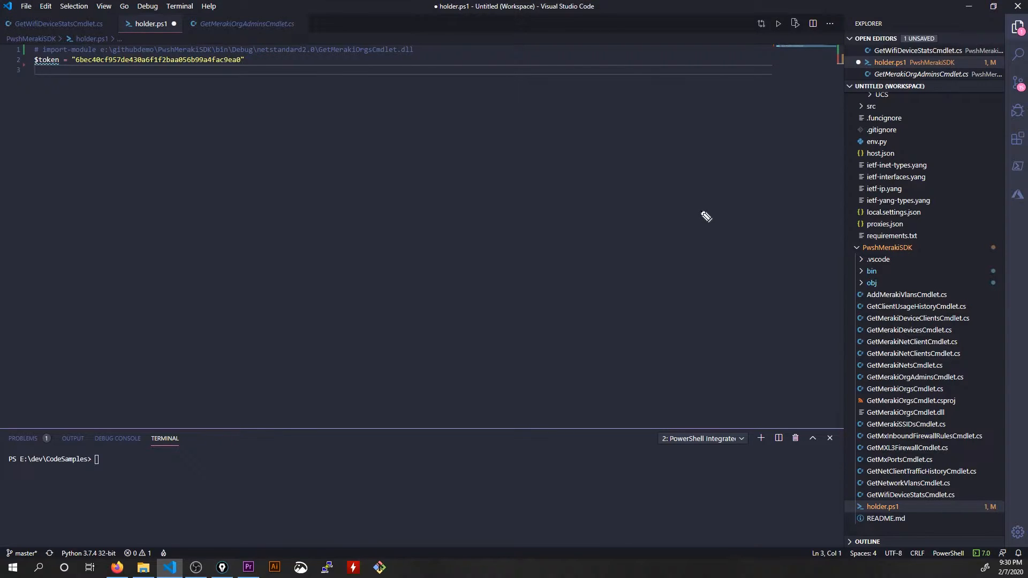
mouse_move(684, 216)
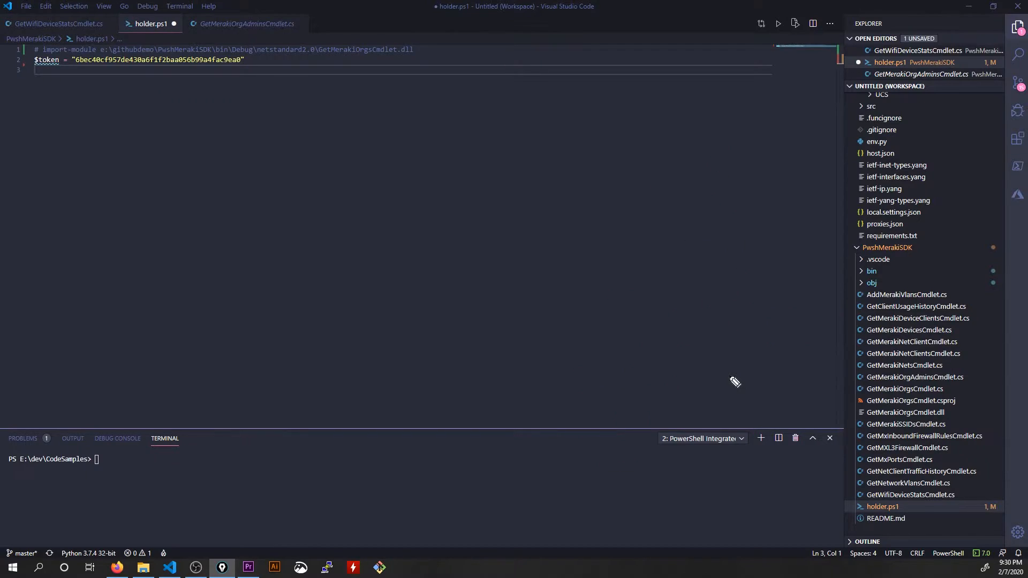
Step: Add Get-MerakiOrgs -Token $token on line 3 and run it to list the organizations
text(Get-MerakiOrgs -Token)
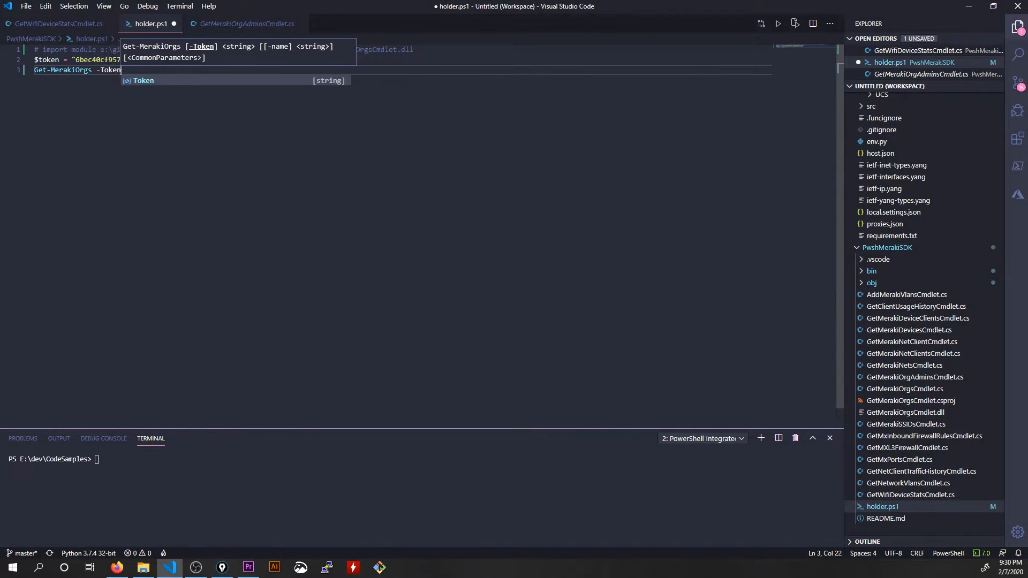
text($token)
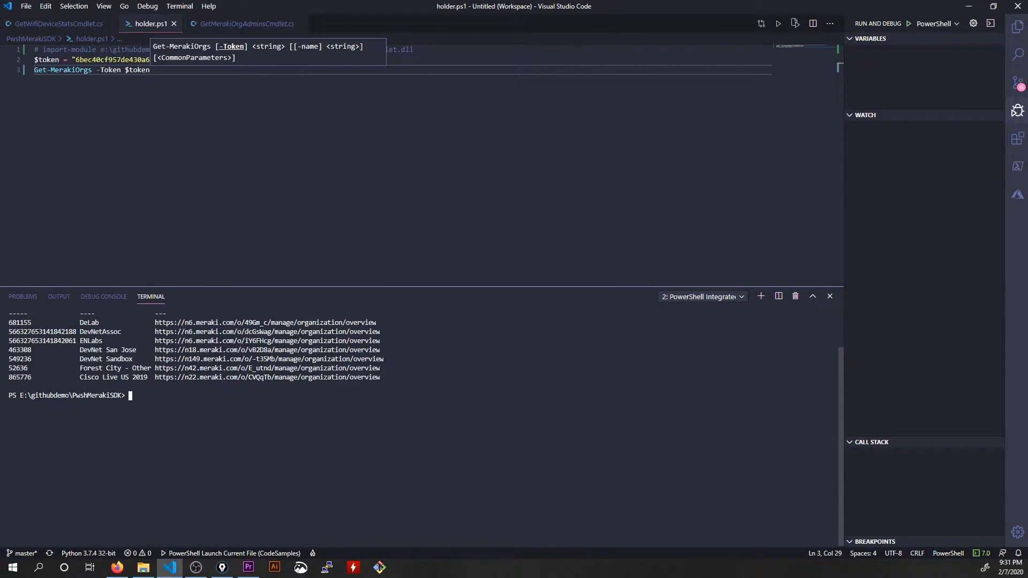
drag(10, 323, 753, 359)
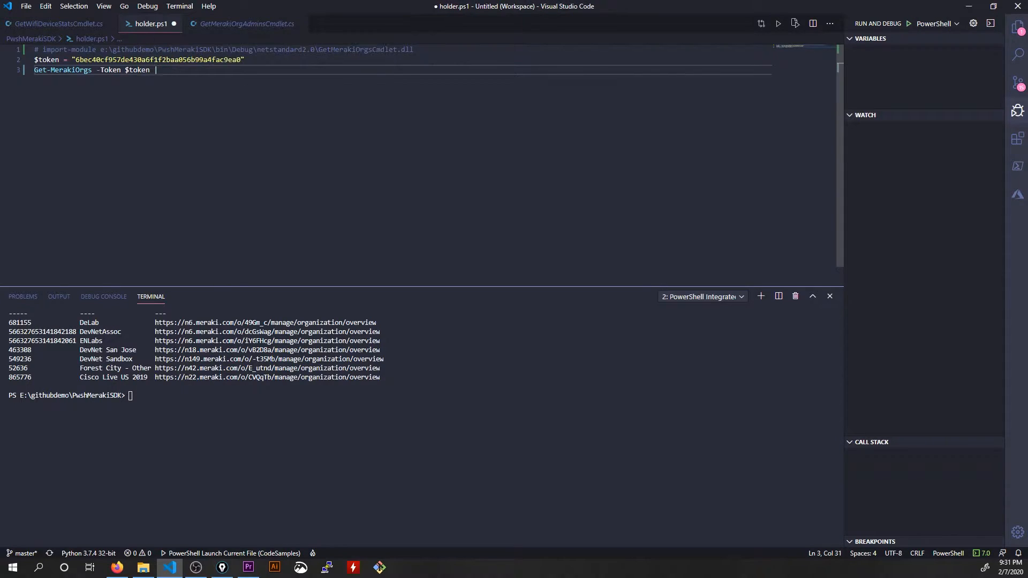
Step: Pipe Get-MerakiOrgs into Where-Object filtering for DevNet Sandbox, then into Get-MerakiNets
text(Wh)
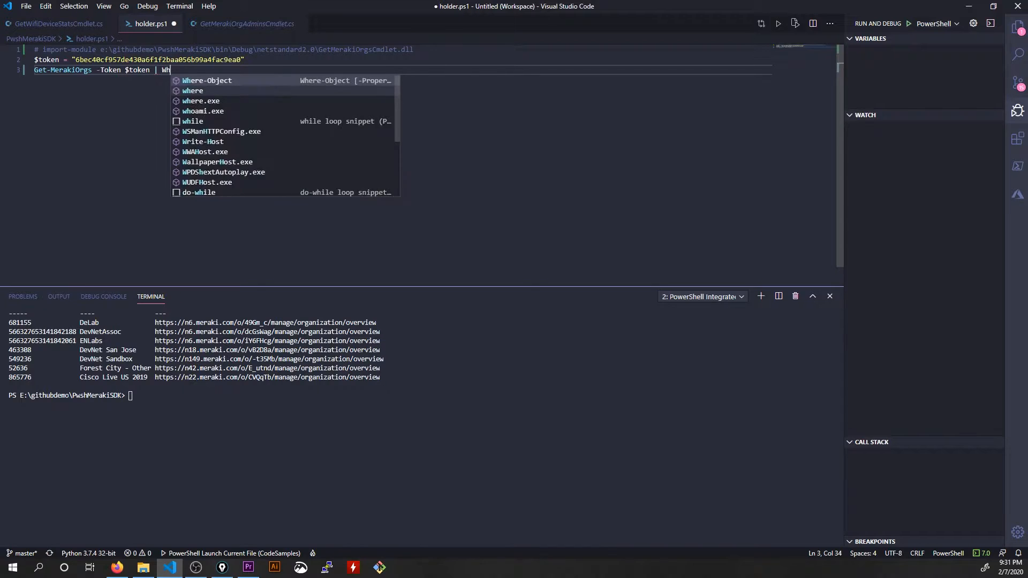
text(ere-Object {)
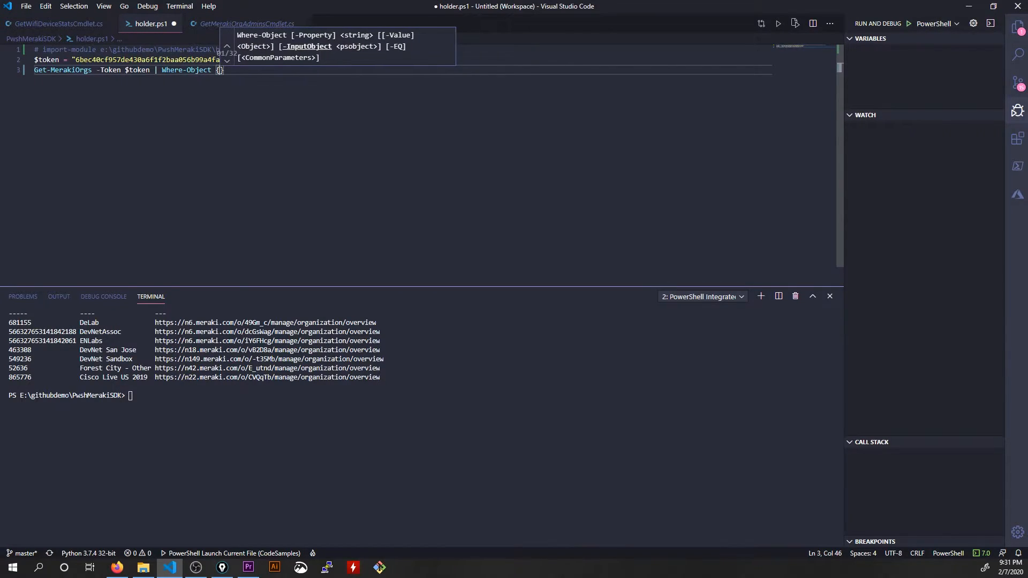
text($_.name -eq "DevNet Sandbox)
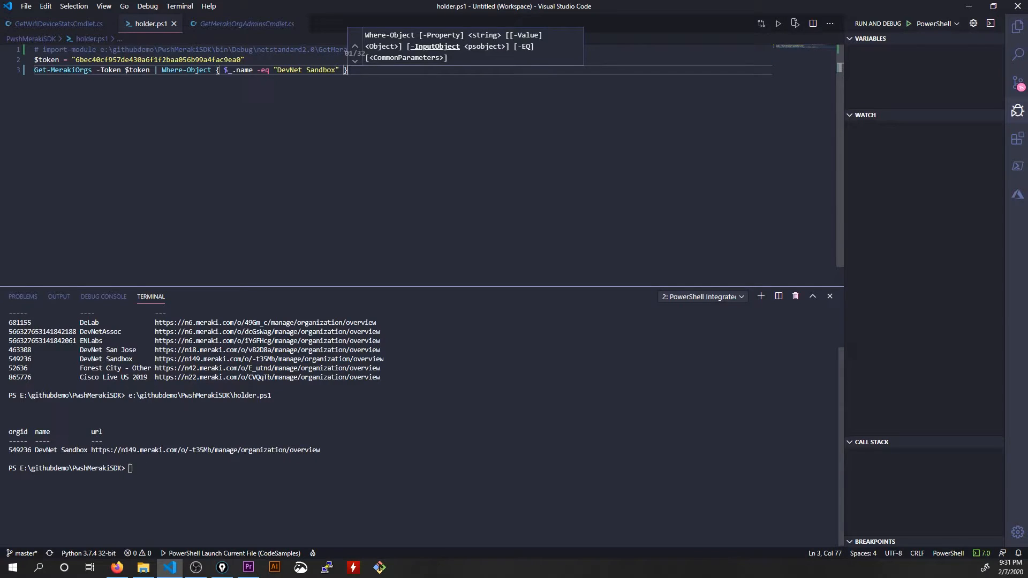
text(| Get-MerakiNets)
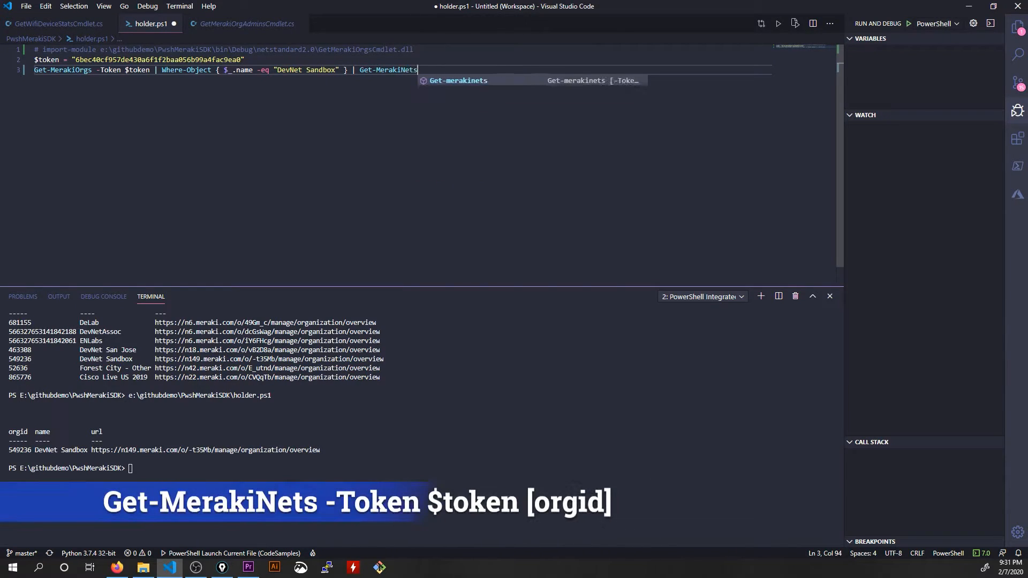
Step: Give Get-MerakiNets the -Token $token parameter and run holder.ps1 to list the networks
text(-t)
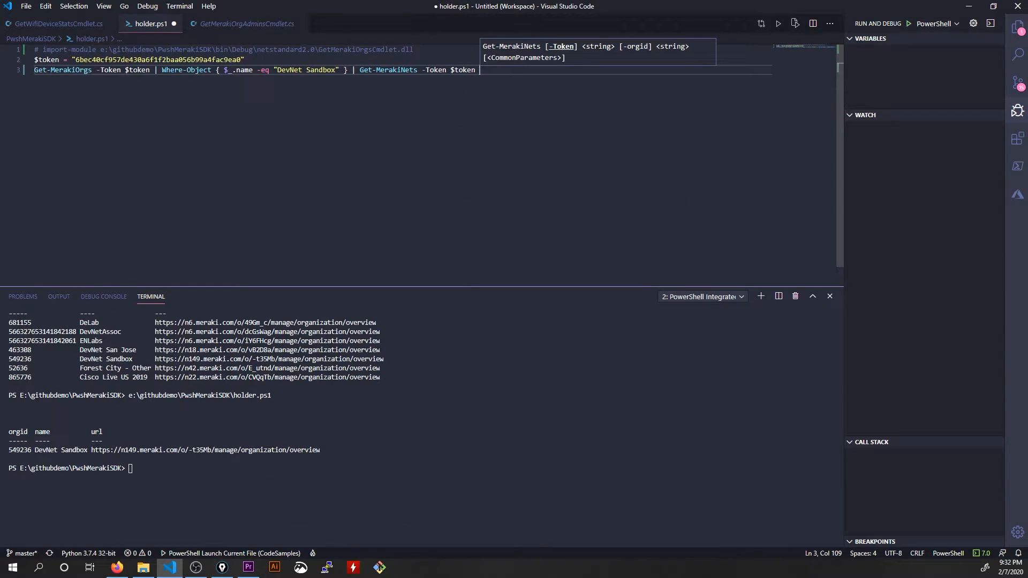
mouse_move(706, 148)
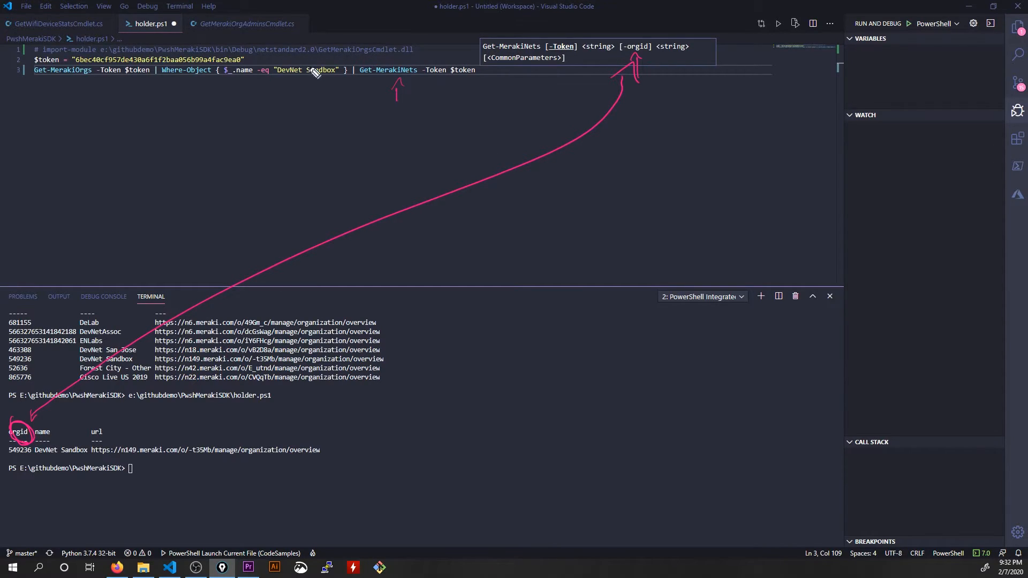
mouse_move(70, 399)
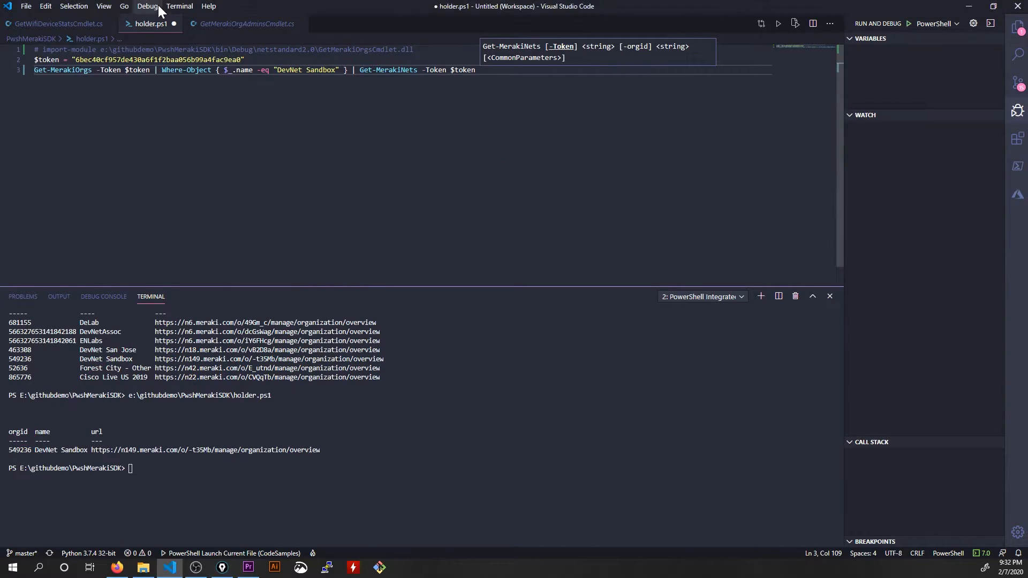
click(146, 6)
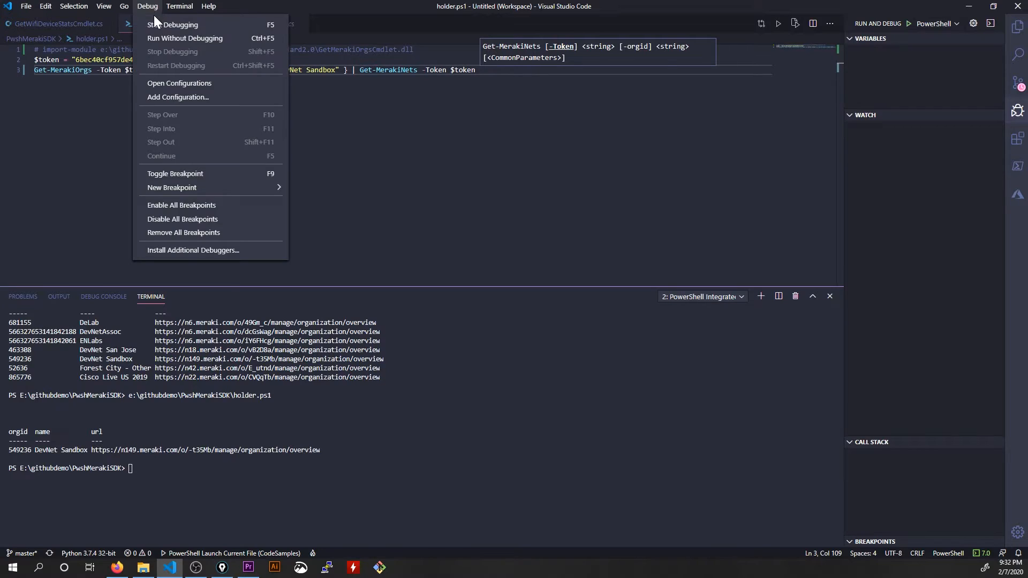
click(172, 25)
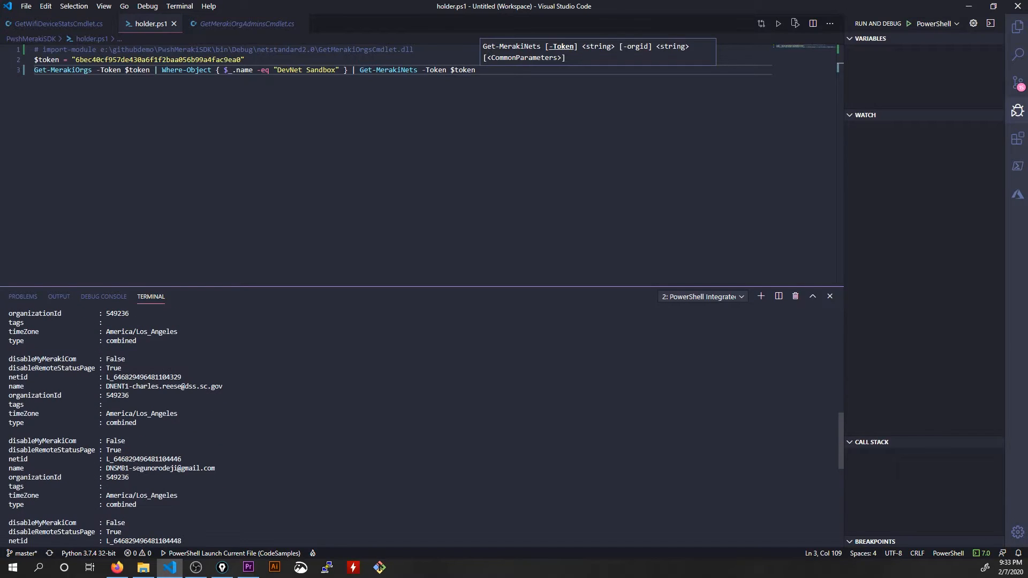
Step: Append a Where-Object name filter for the DNSMB4 network and rerun to return only it
text(| Where-O)
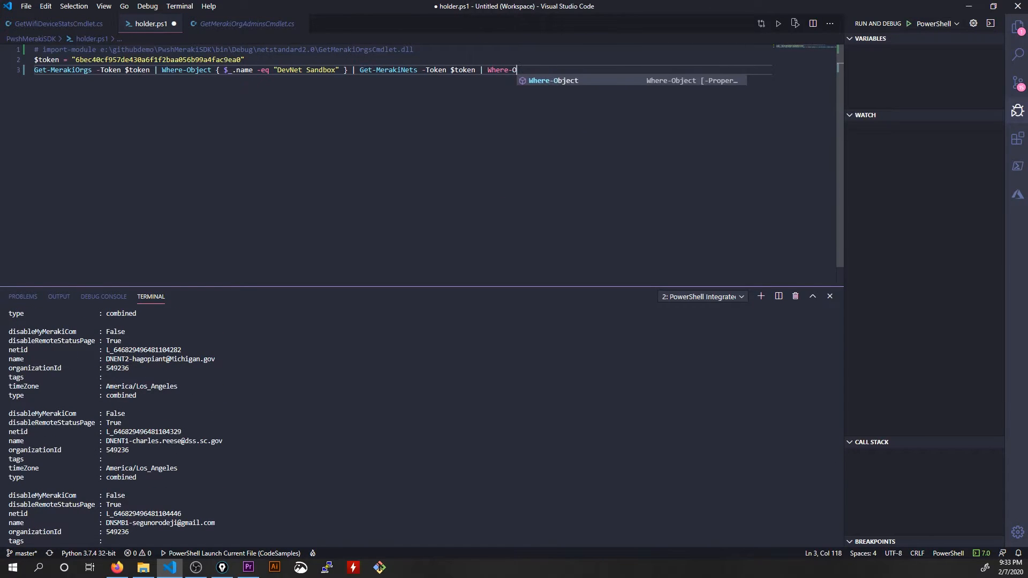
text(bject {)
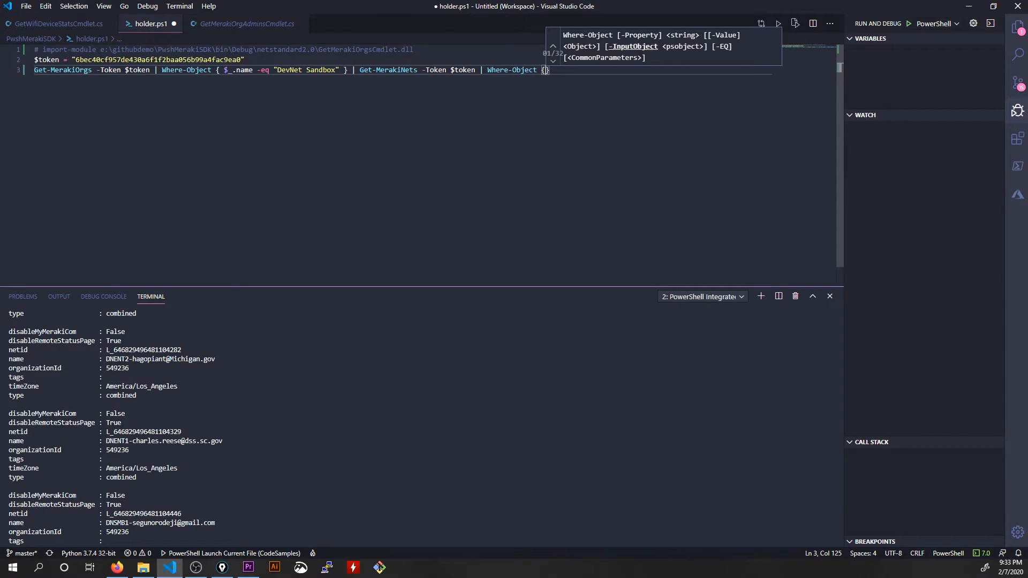
text({$_.name -eq)
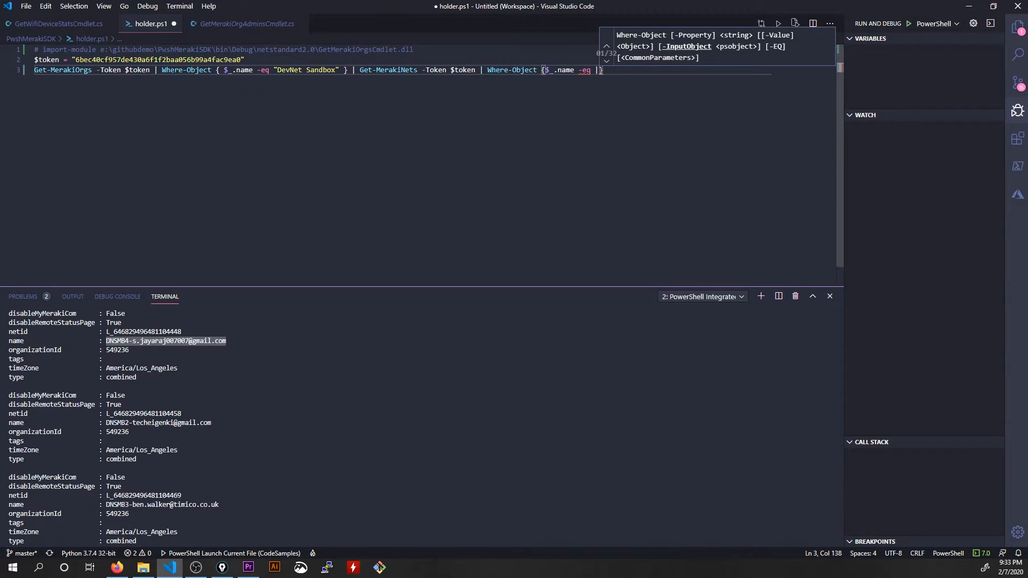
text("")
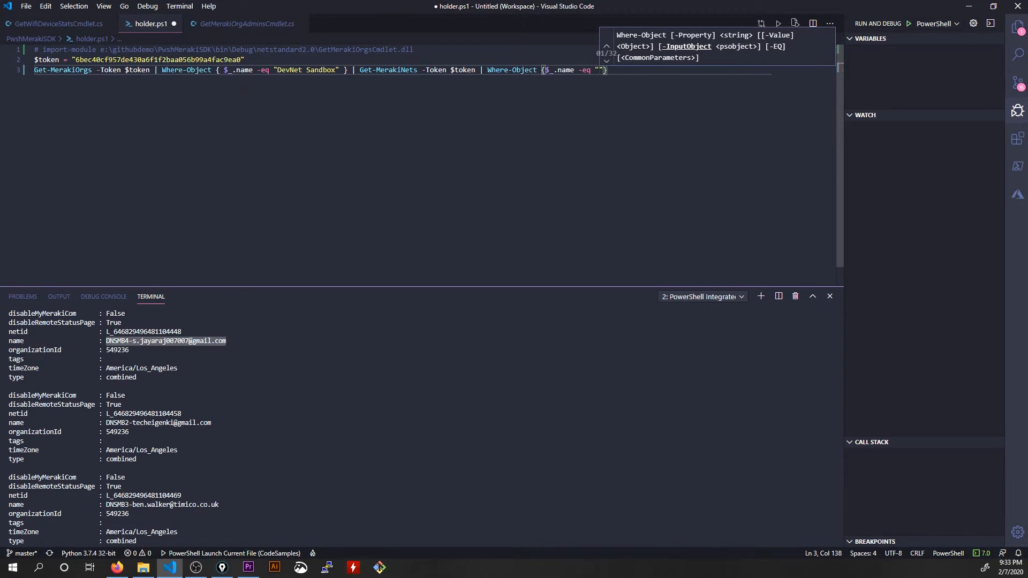
click(147, 7)
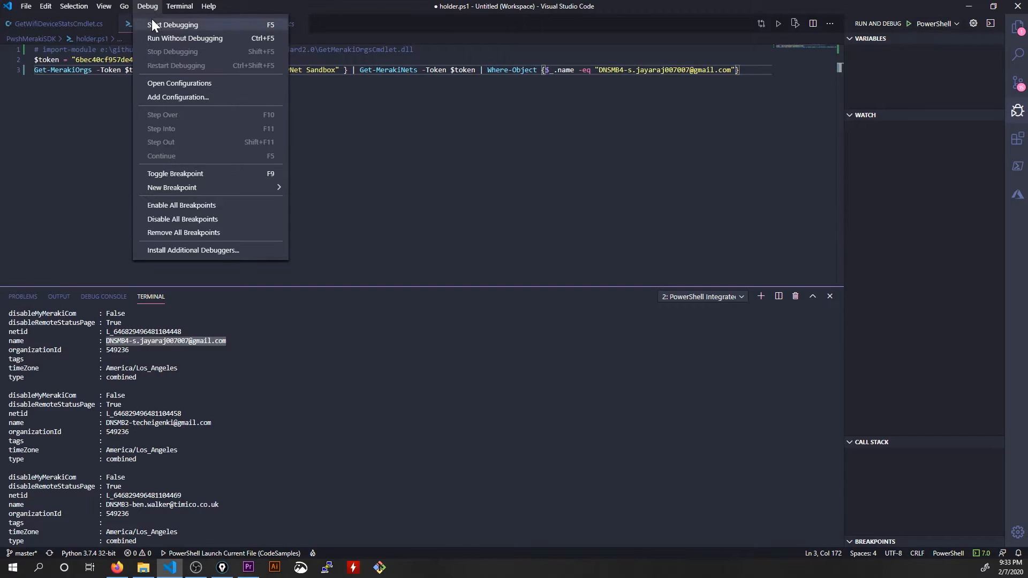
click(173, 25)
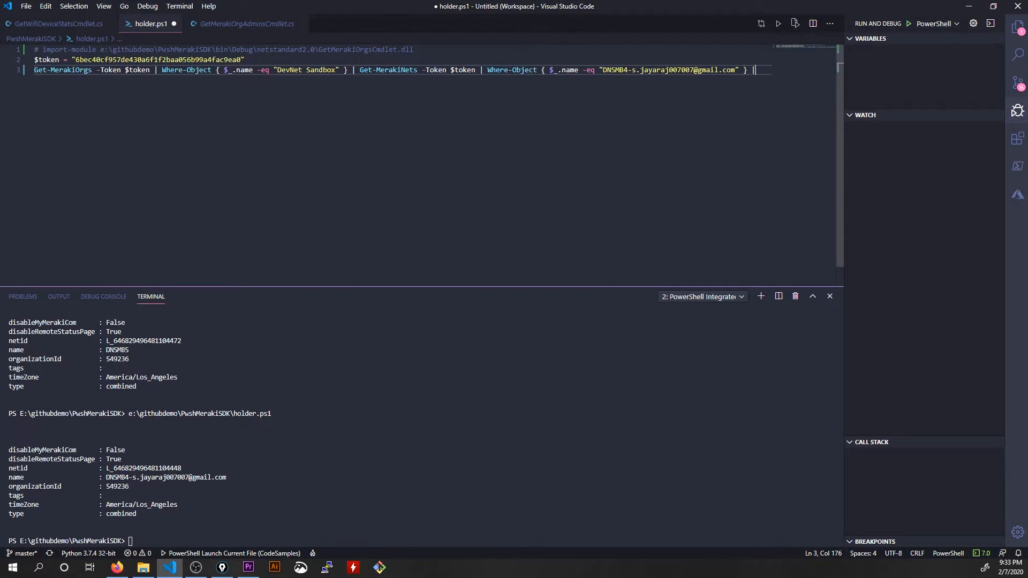
Step: End the pipeline with Get-MerakiClients -token $token and run it to list the network's clients
text(| Get-N)
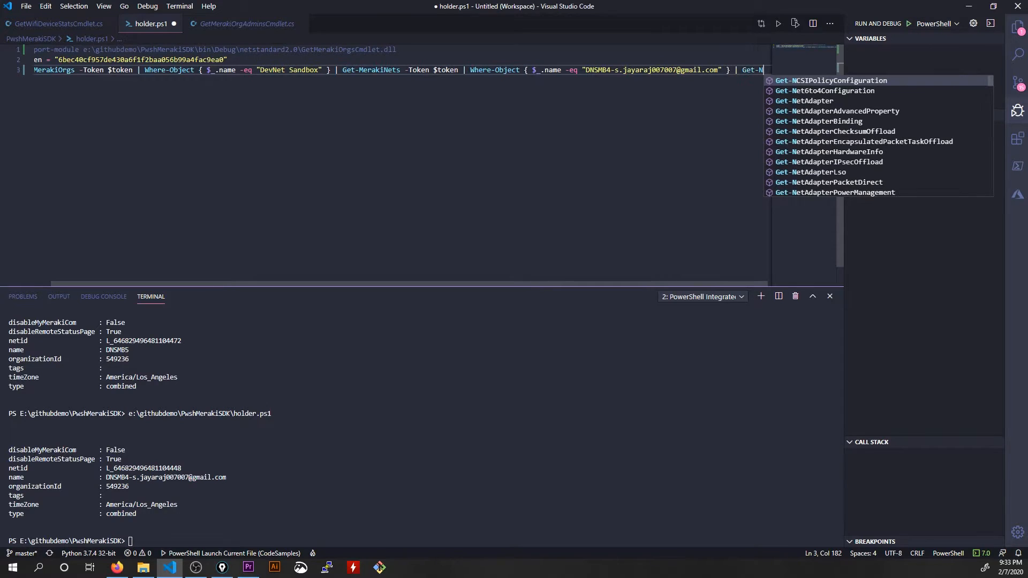
text(et)
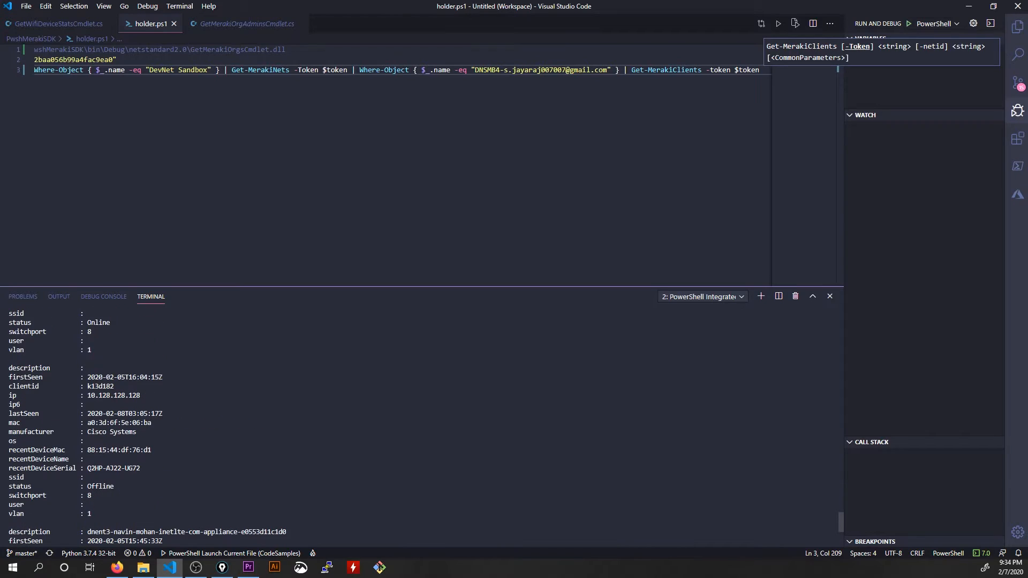
scroll(down, 3)
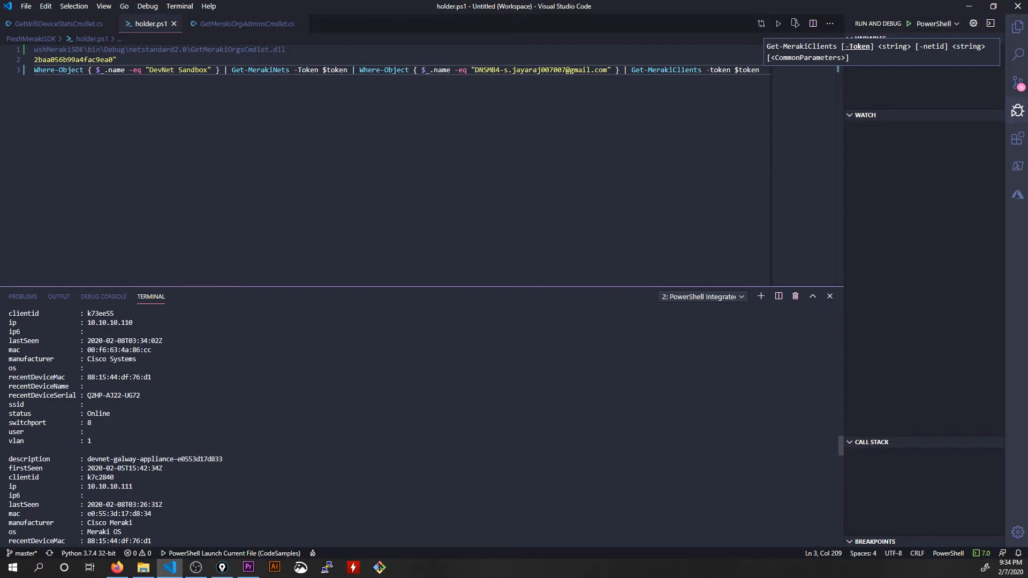
scroll(down, 3)
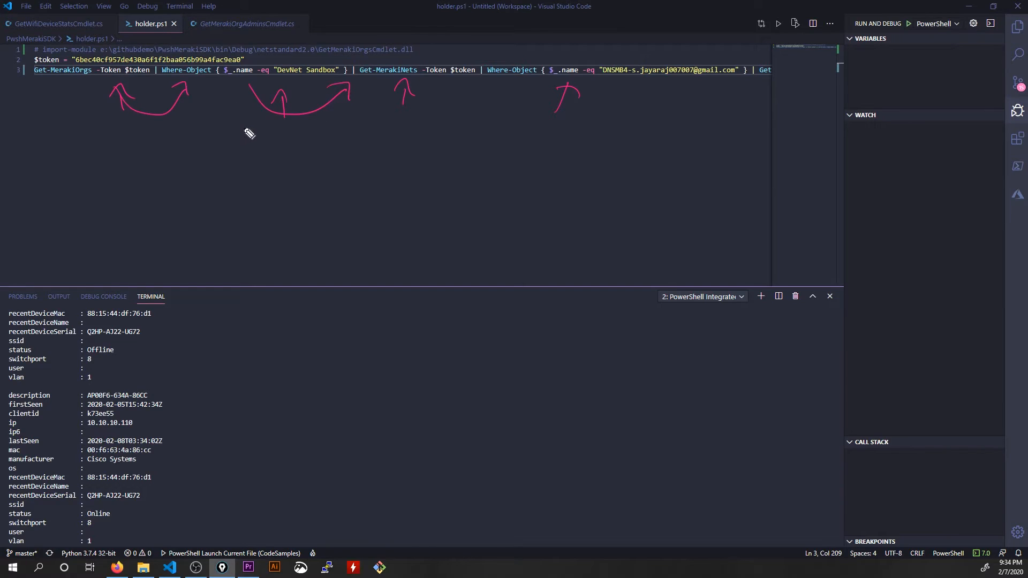
mouse_move(217, 100)
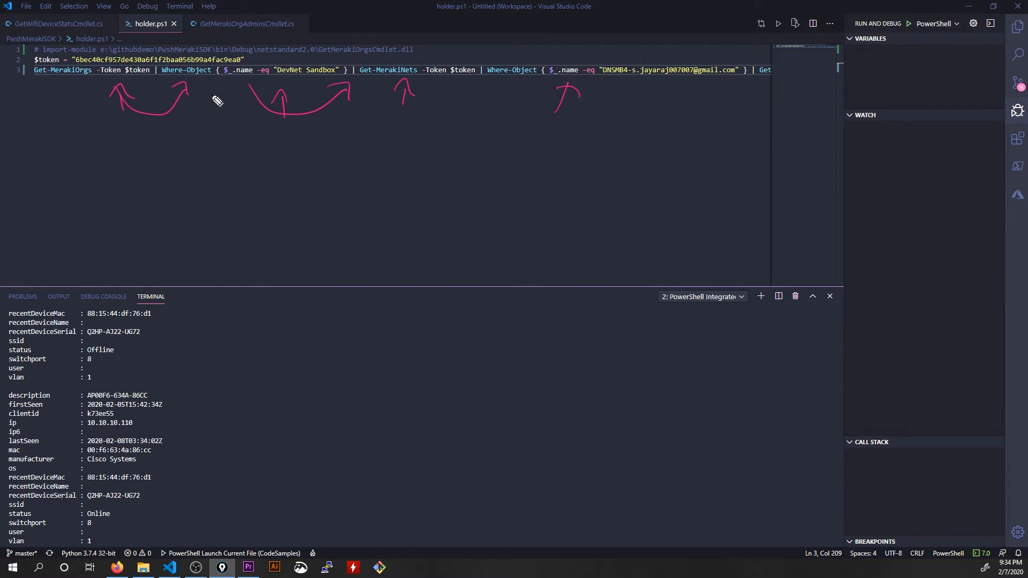